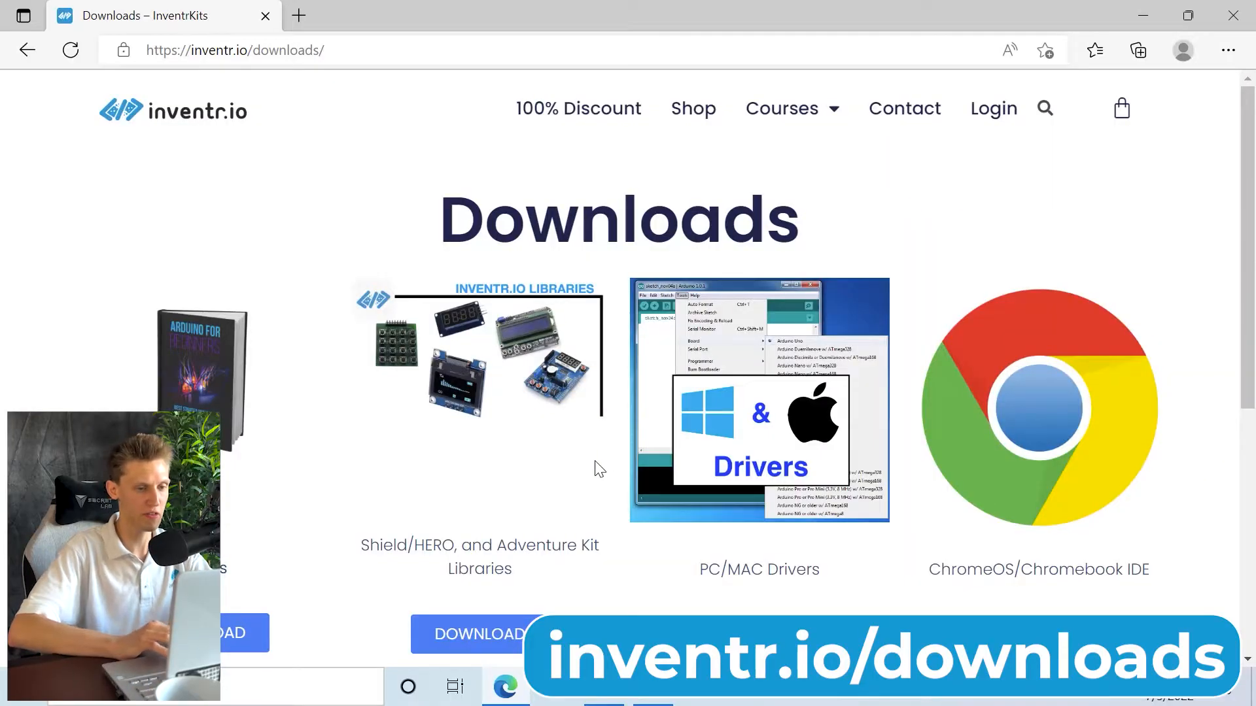
Step: Follow PC/MAC Drivers to the HERO Board drivers page and start the Windows CH340 driver download
scroll(down, 3)
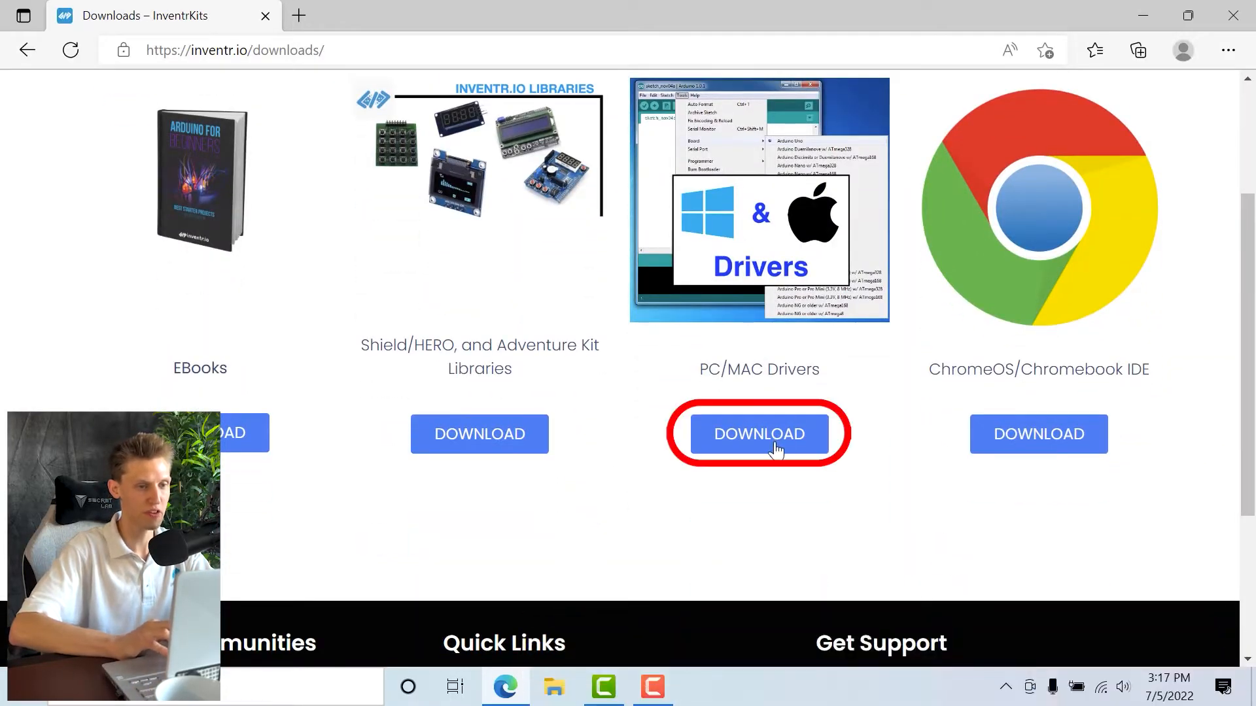
click(757, 434)
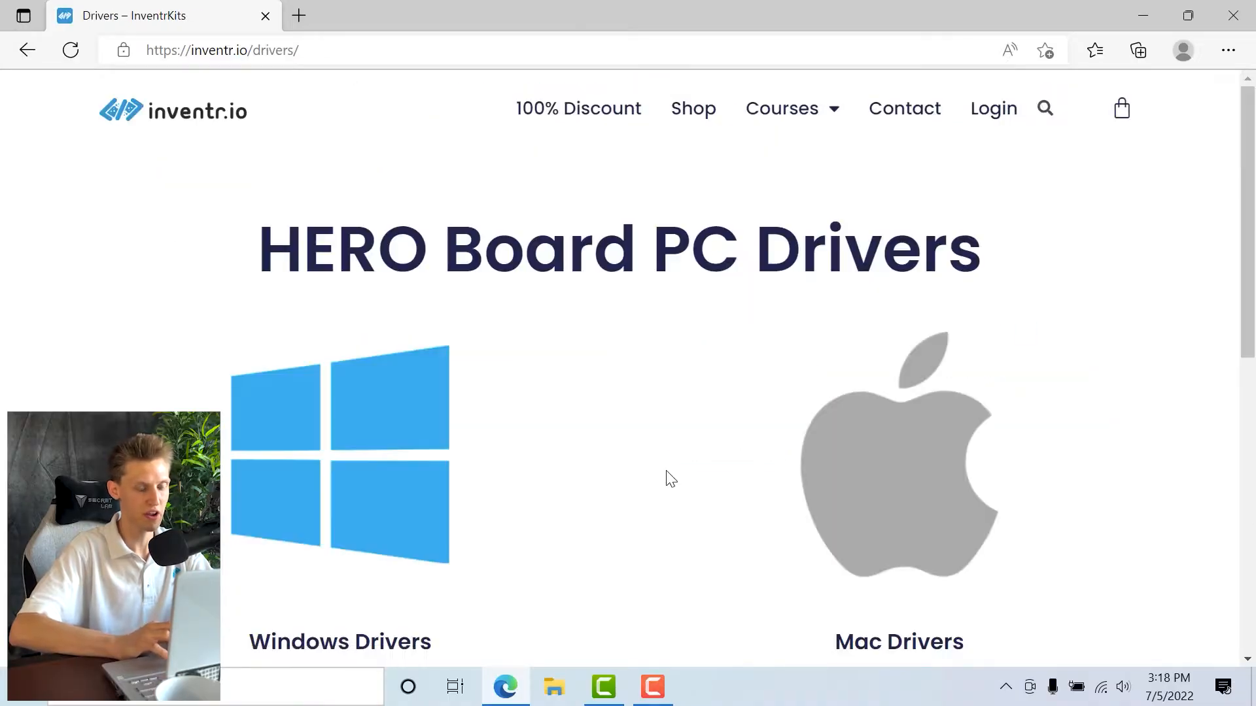
scroll(down, 3)
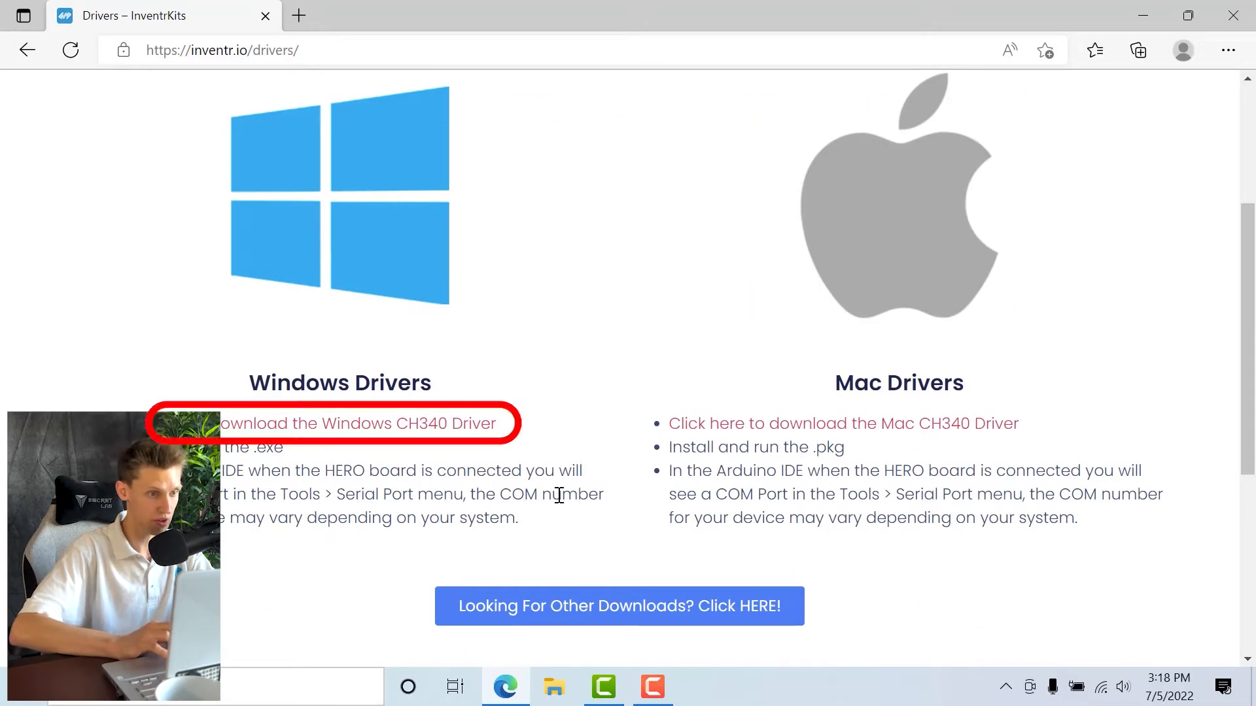
click(354, 422)
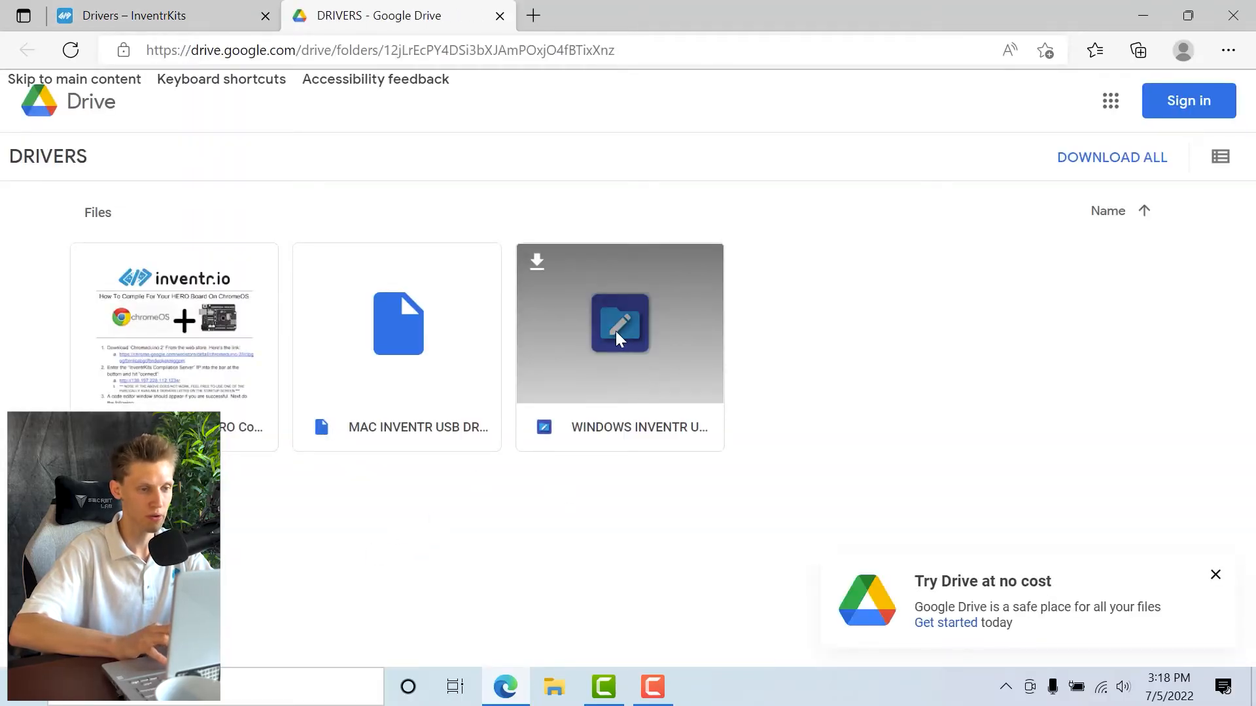
Step: Download WINDOWS INVENTR USB DRIVERS.EXE anyway despite the warning and launch it
double_click(619, 323)
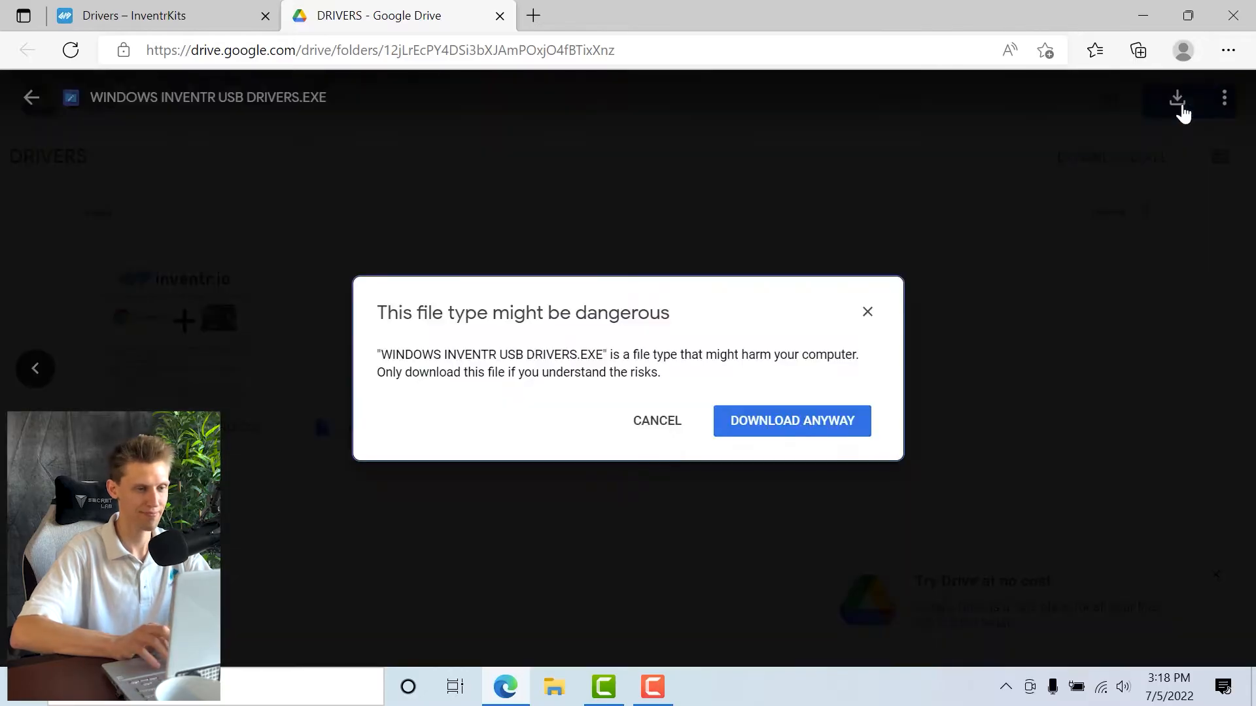
mouse_move(791, 326)
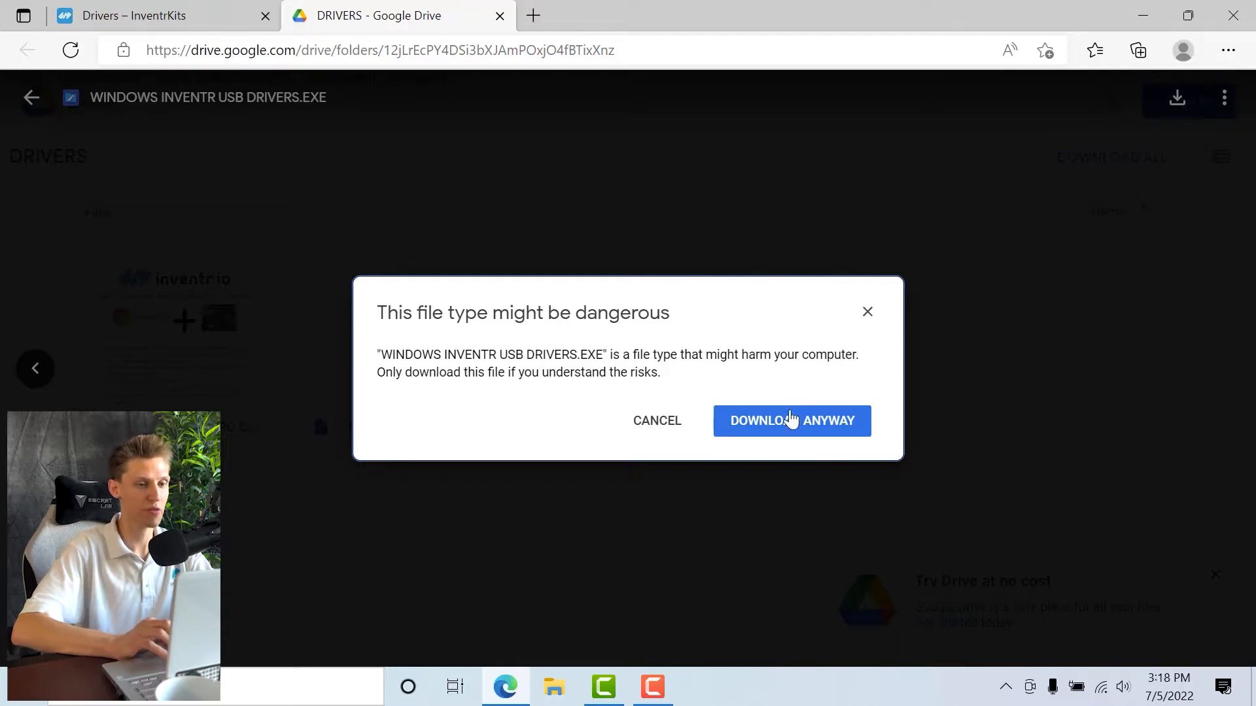
click(791, 419)
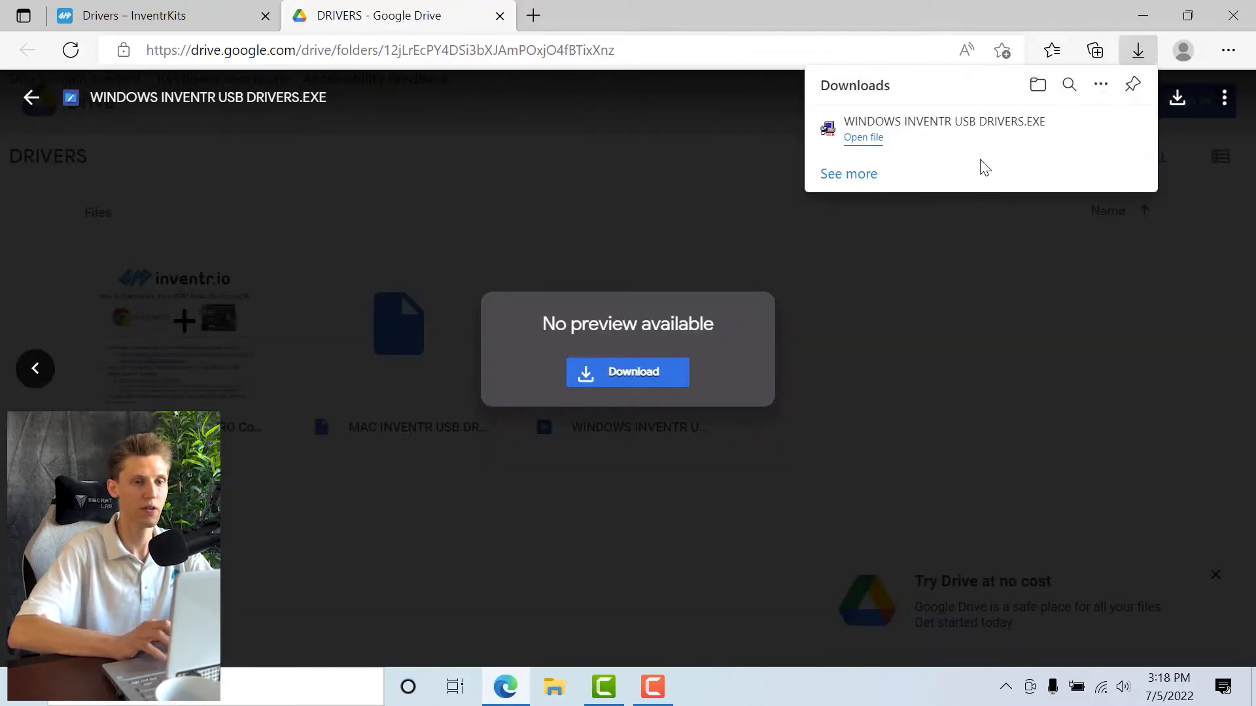
click(862, 138)
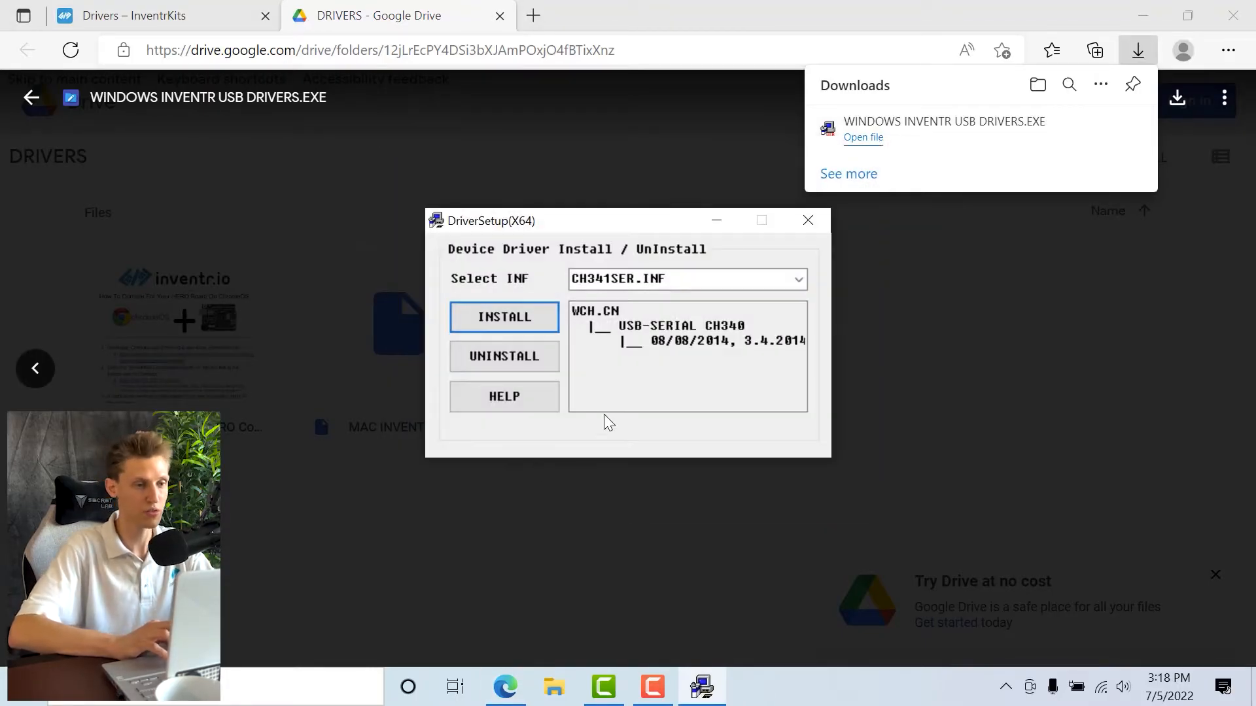
Step: Install the CH340 USB-serial driver, acknowledge the success messages and close DriverSetup
click(504, 317)
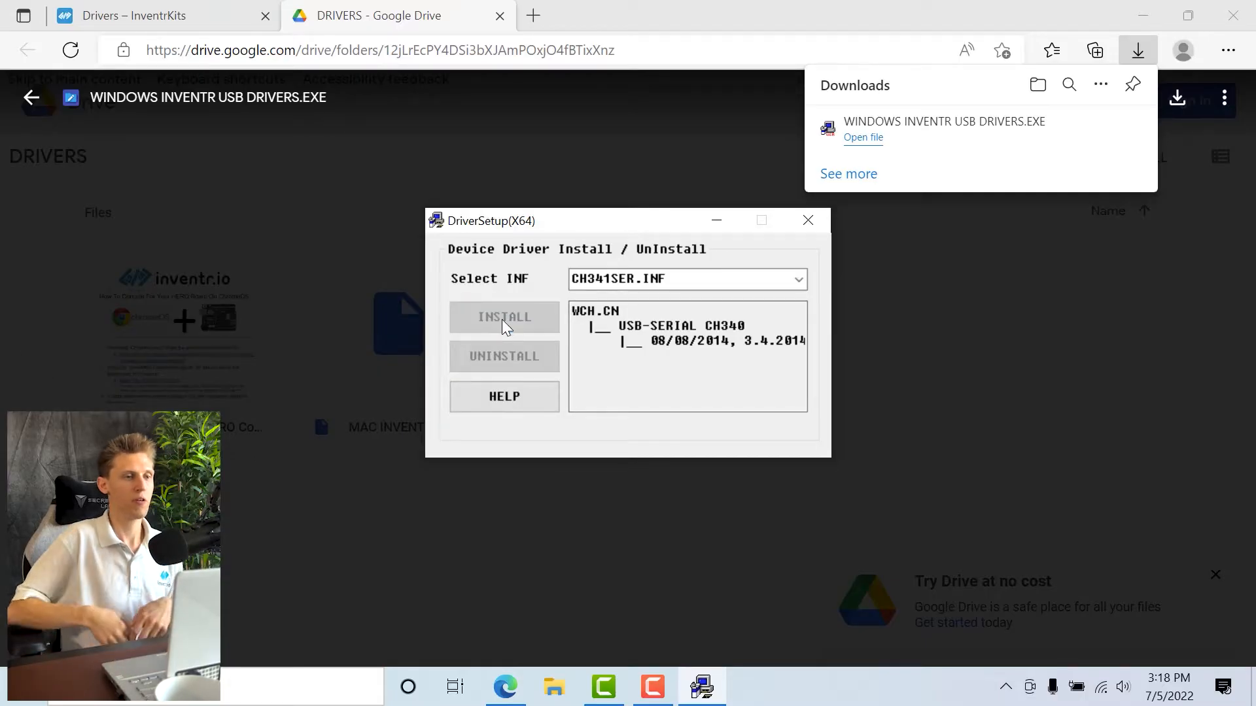
click(504, 316)
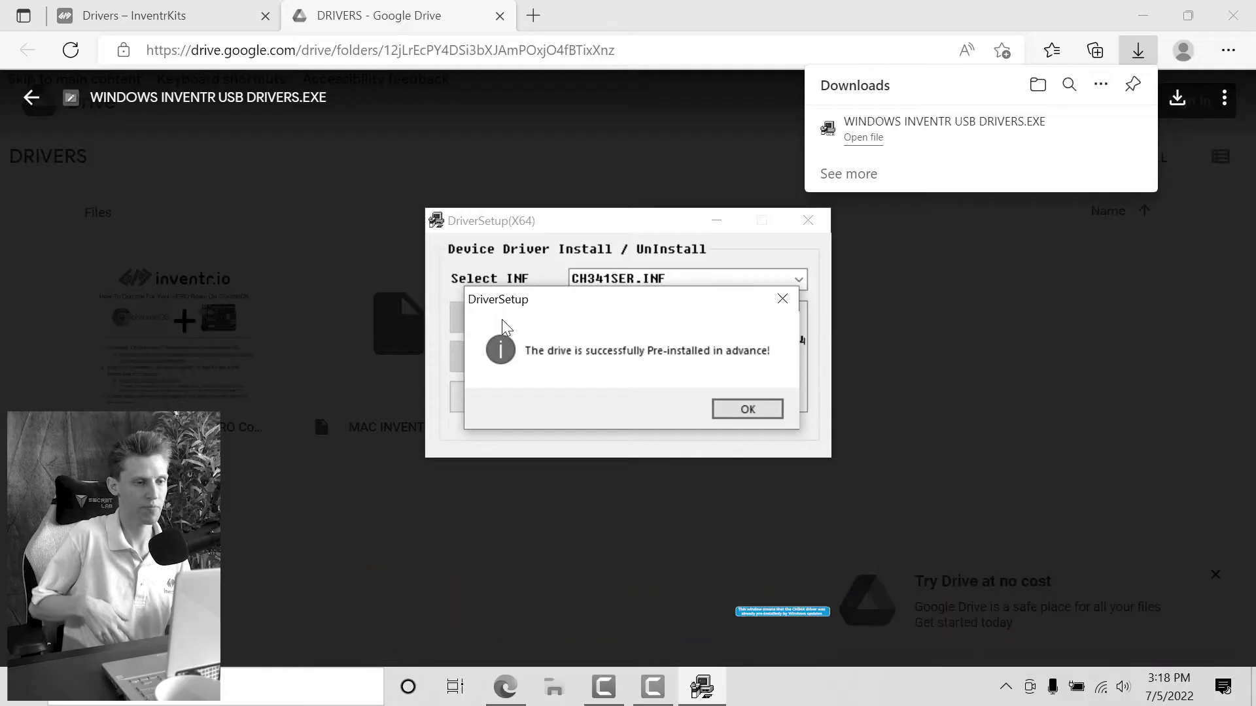
click(746, 408)
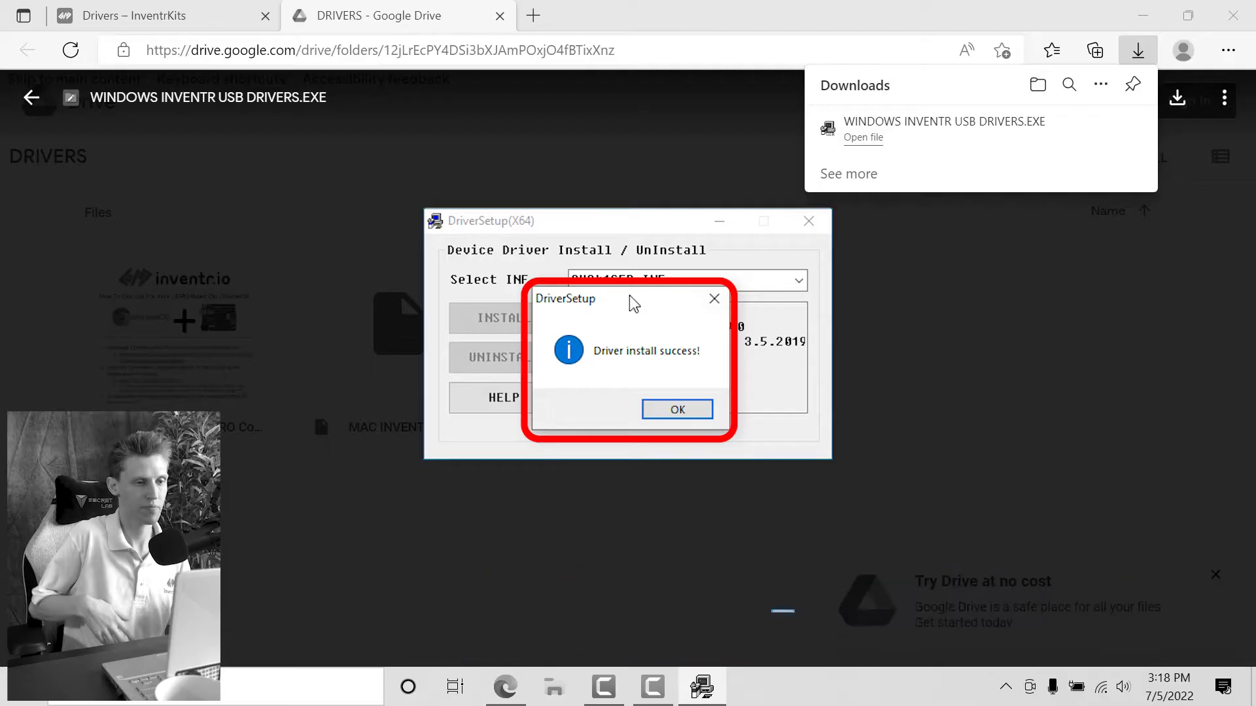
click(676, 408)
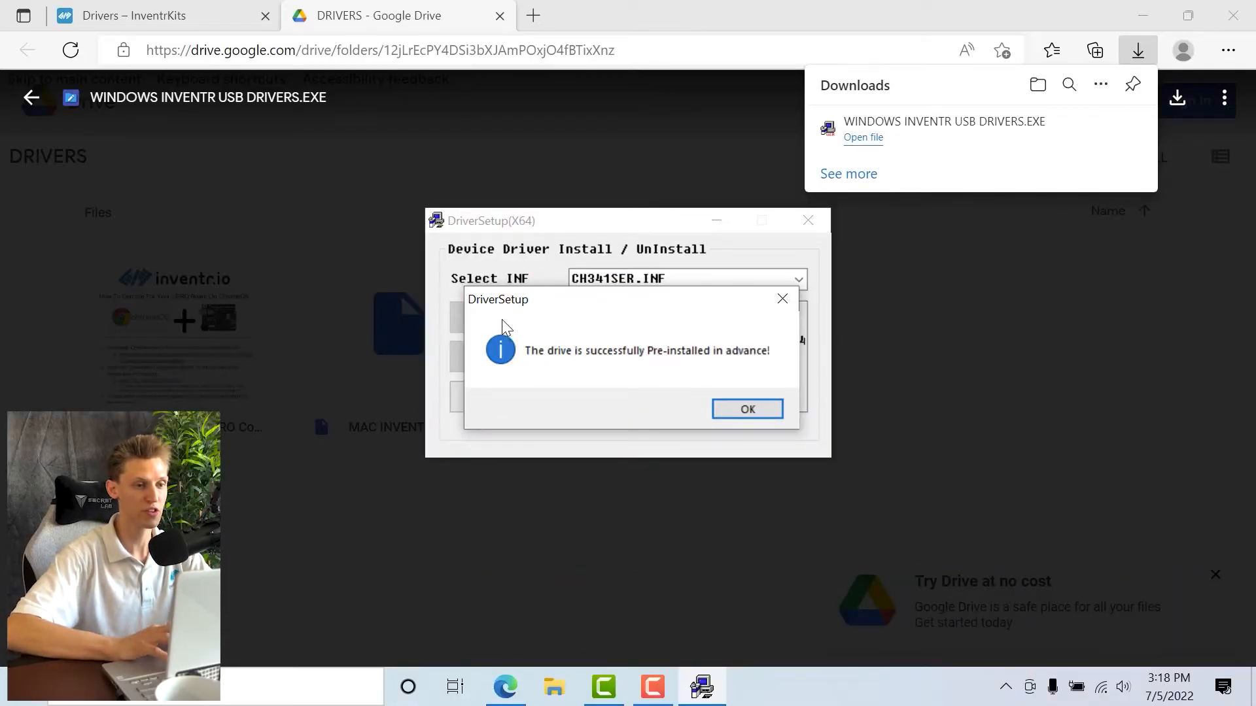
click(746, 408)
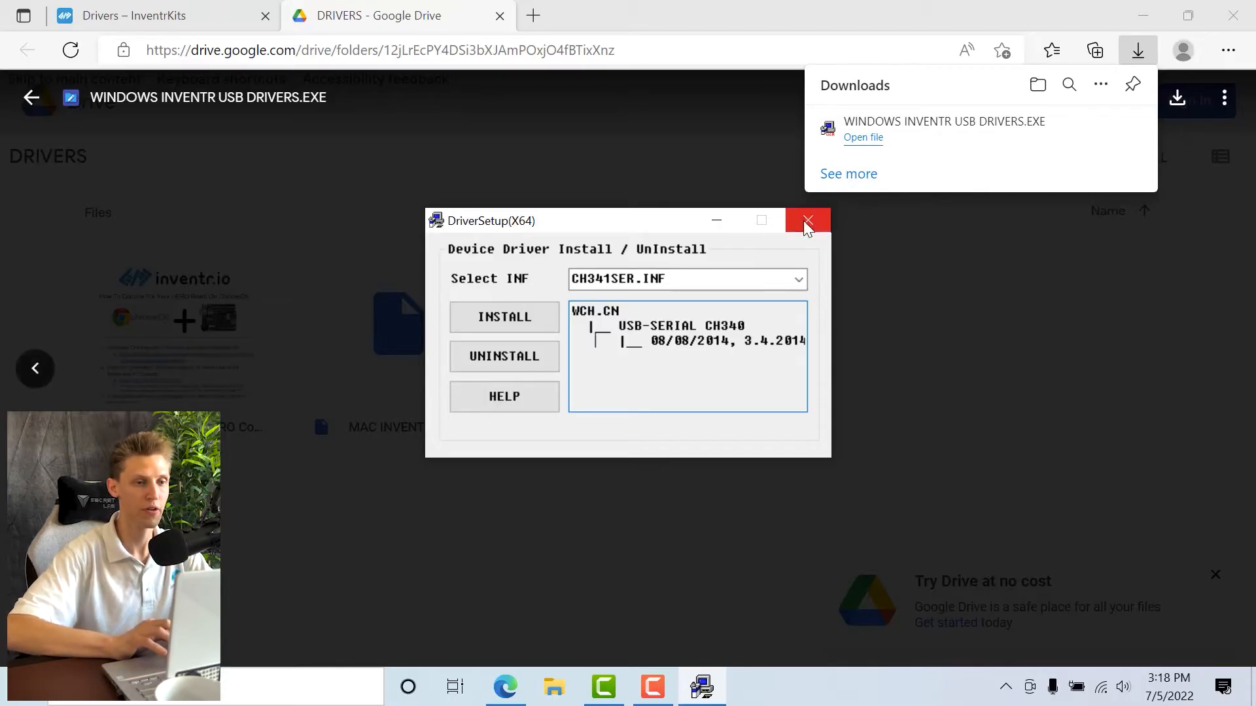
click(807, 220)
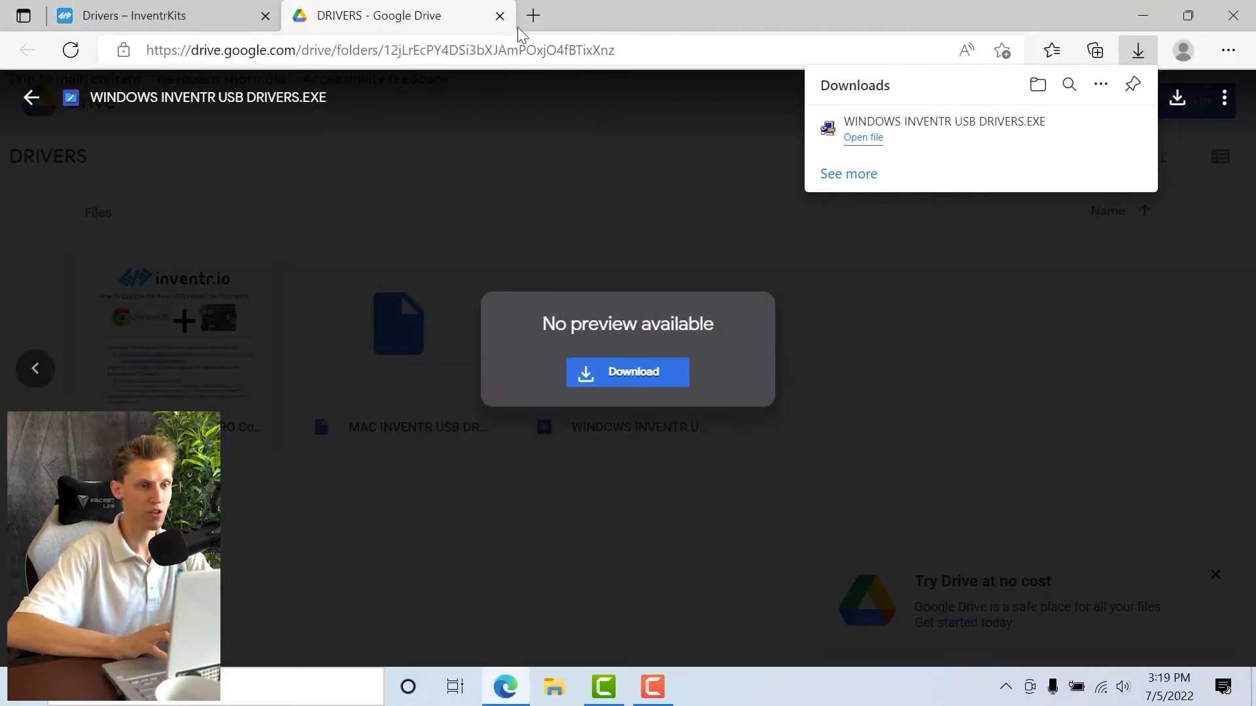
Step: Reach arduino.cc's software page and get arduino-1.8.19-windows.exe via Just Download
click(533, 15)
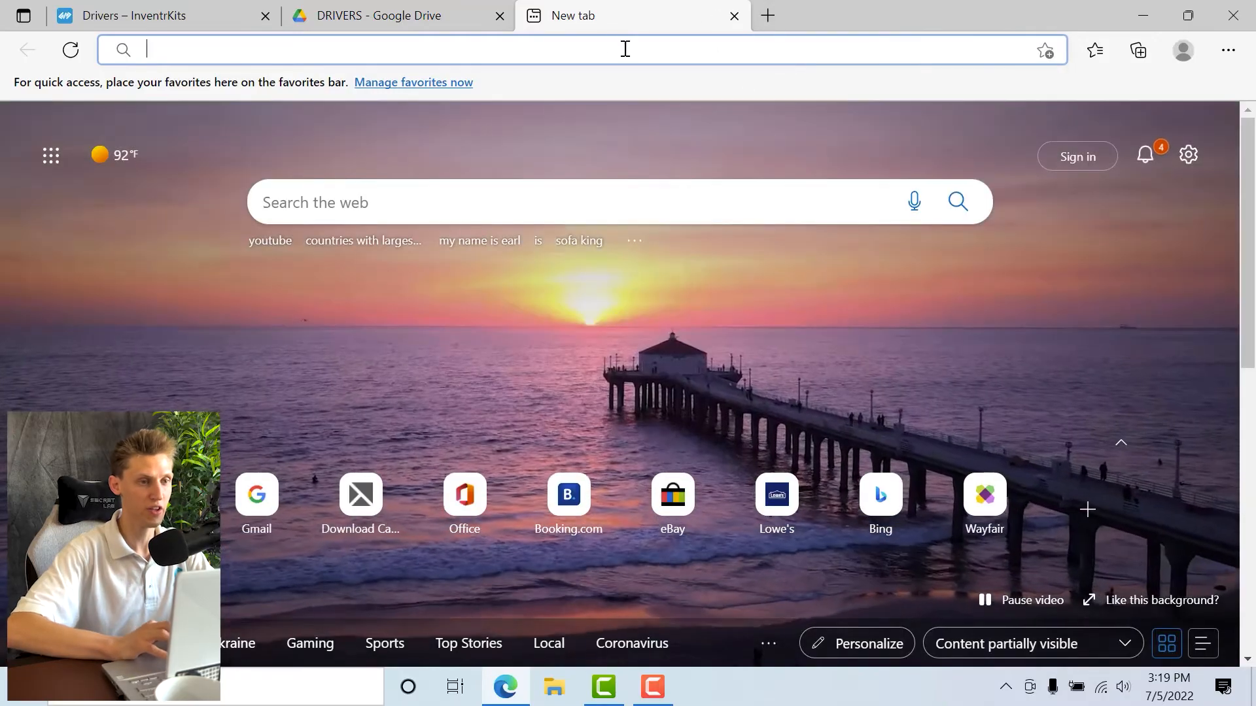
text(arduino.cc/)
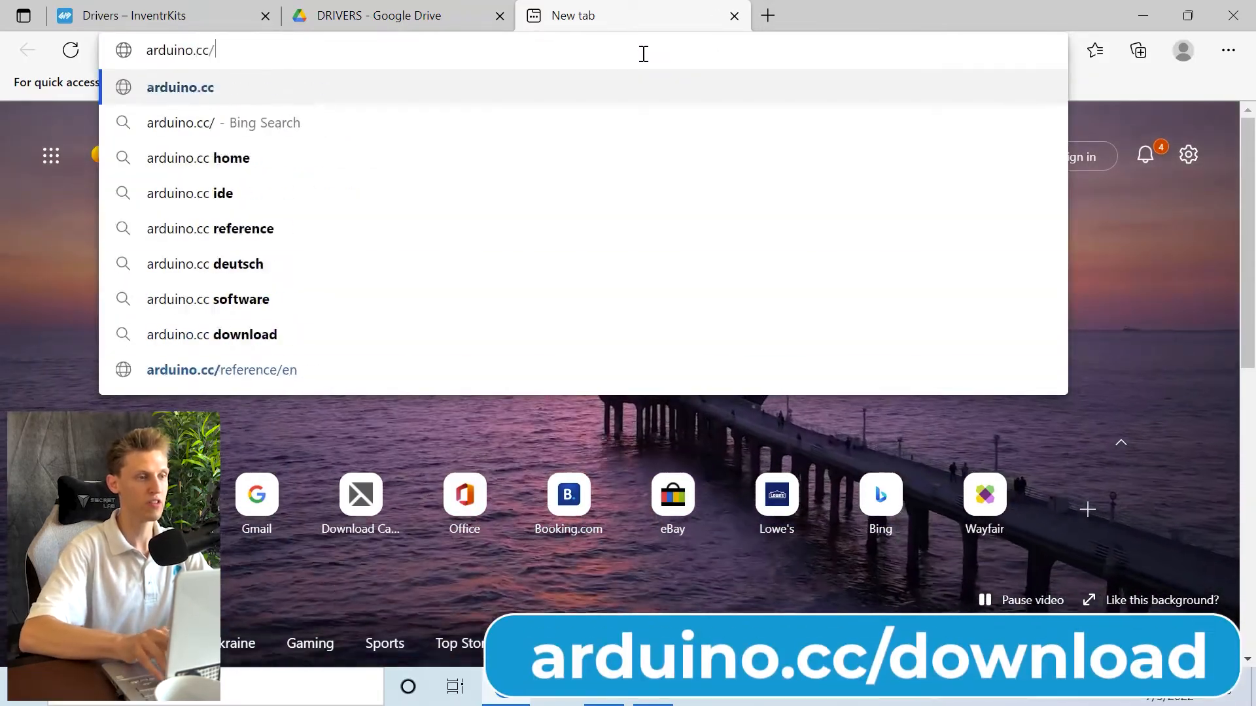
text(download)
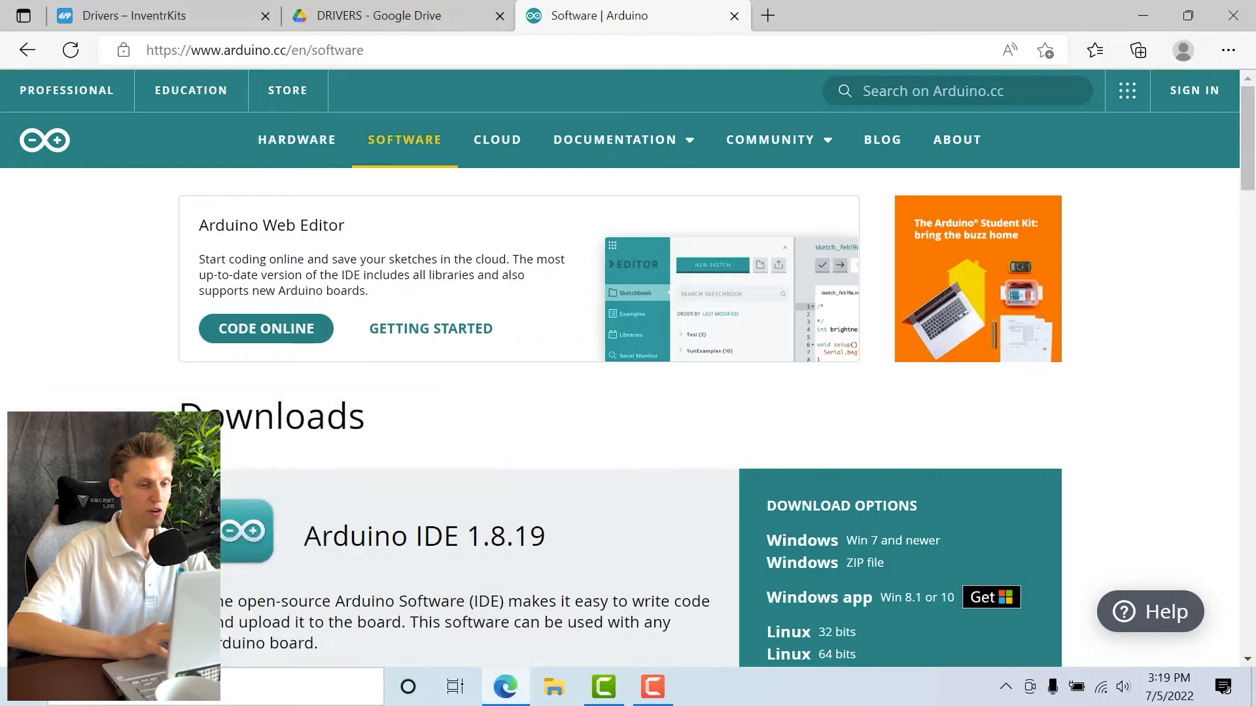
scroll(down, 3)
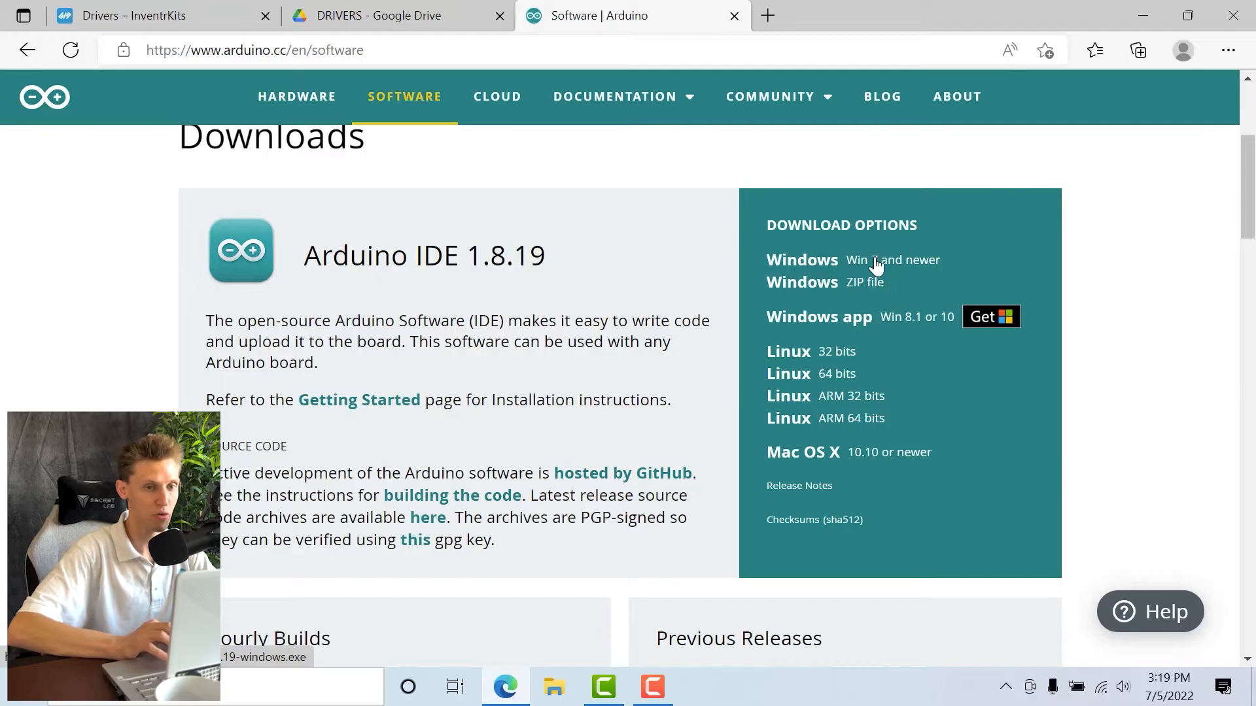
mouse_move(877, 259)
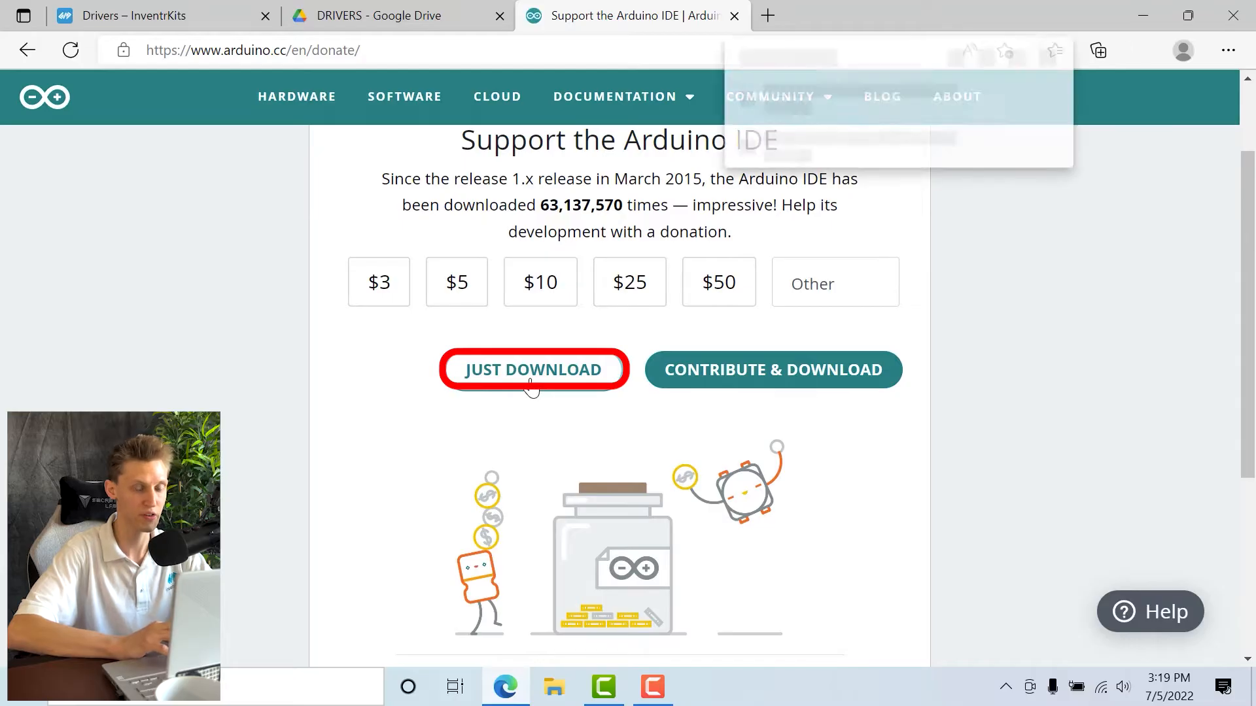
click(532, 369)
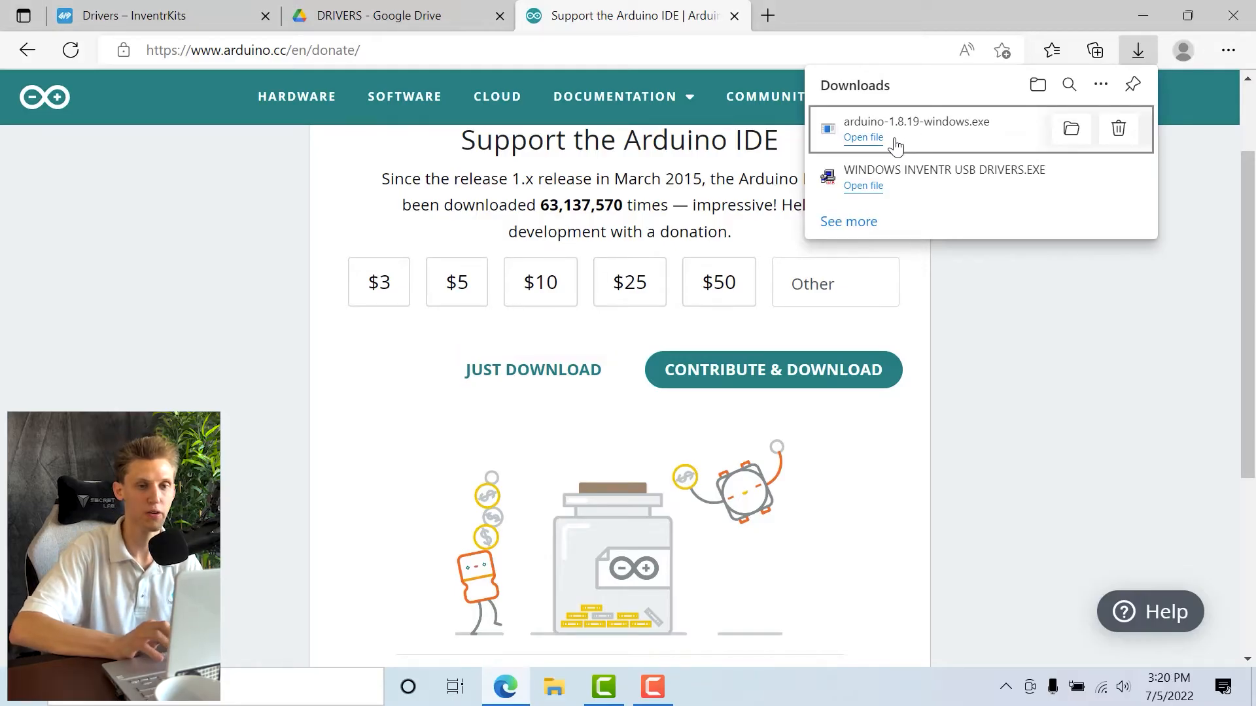
Step: Launch the Arduino 1.8.19 installer, agree to the license and install all components to the default folder
click(862, 138)
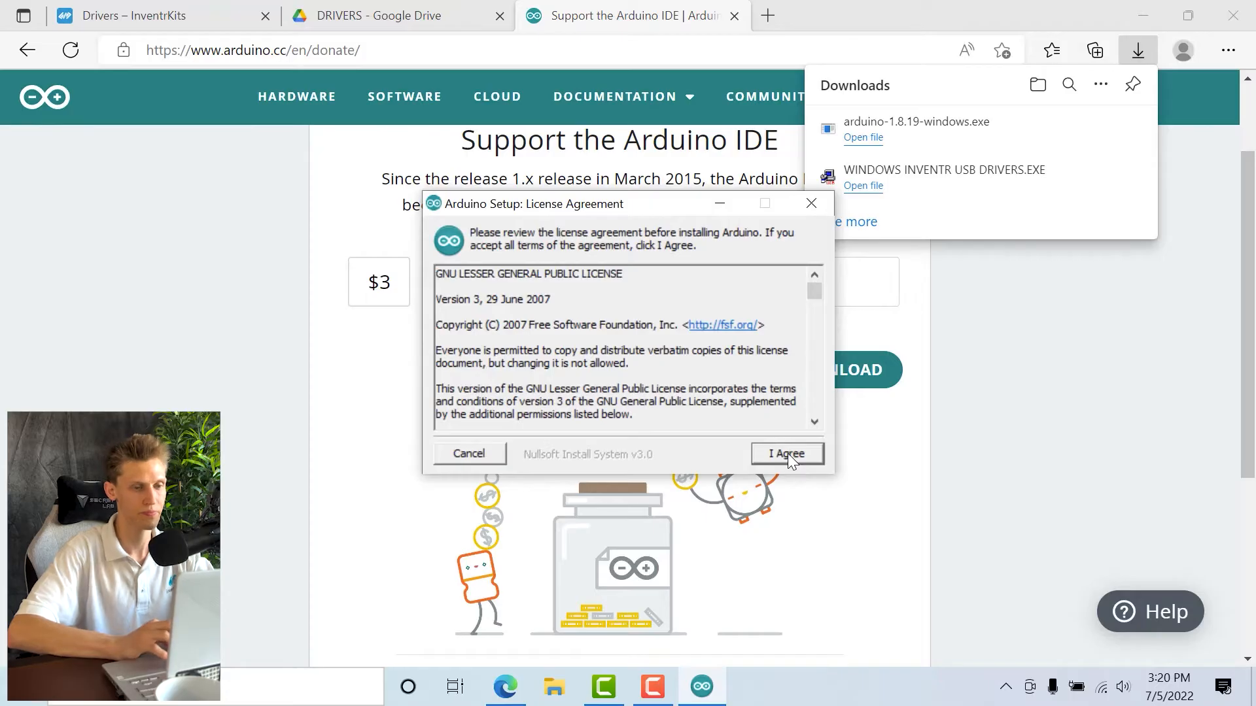
mouse_move(776, 403)
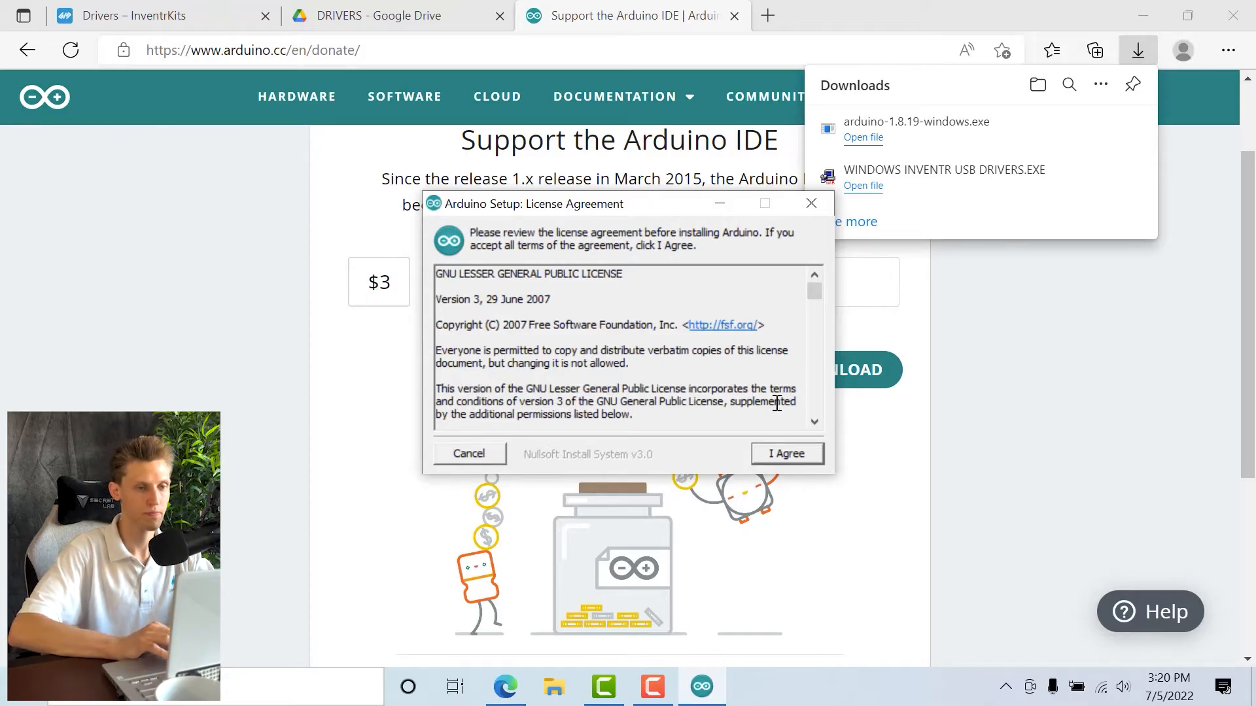
click(785, 454)
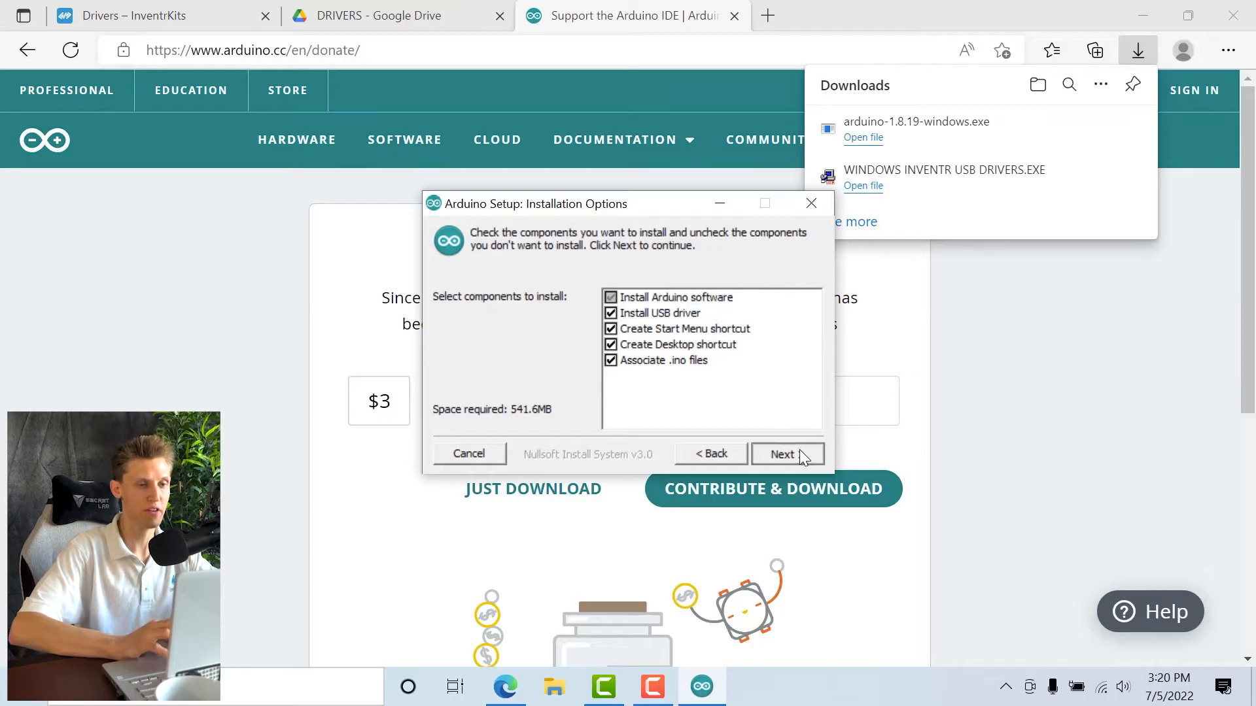
click(785, 454)
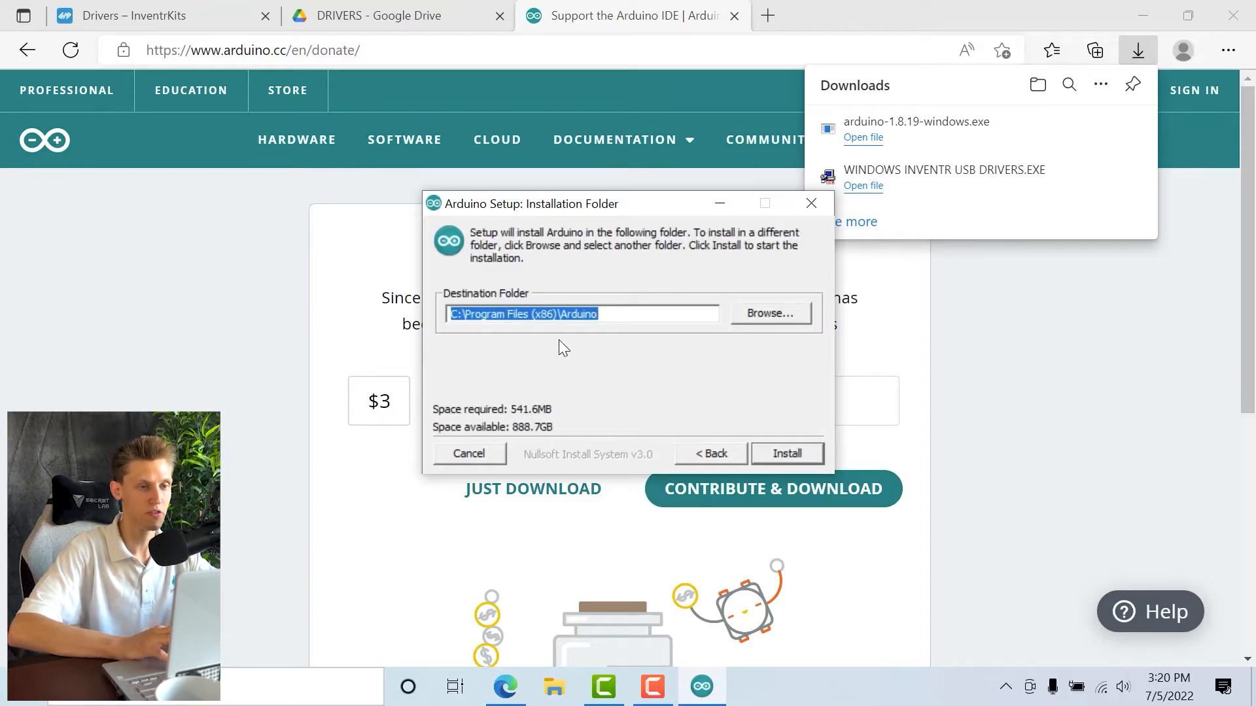
click(786, 454)
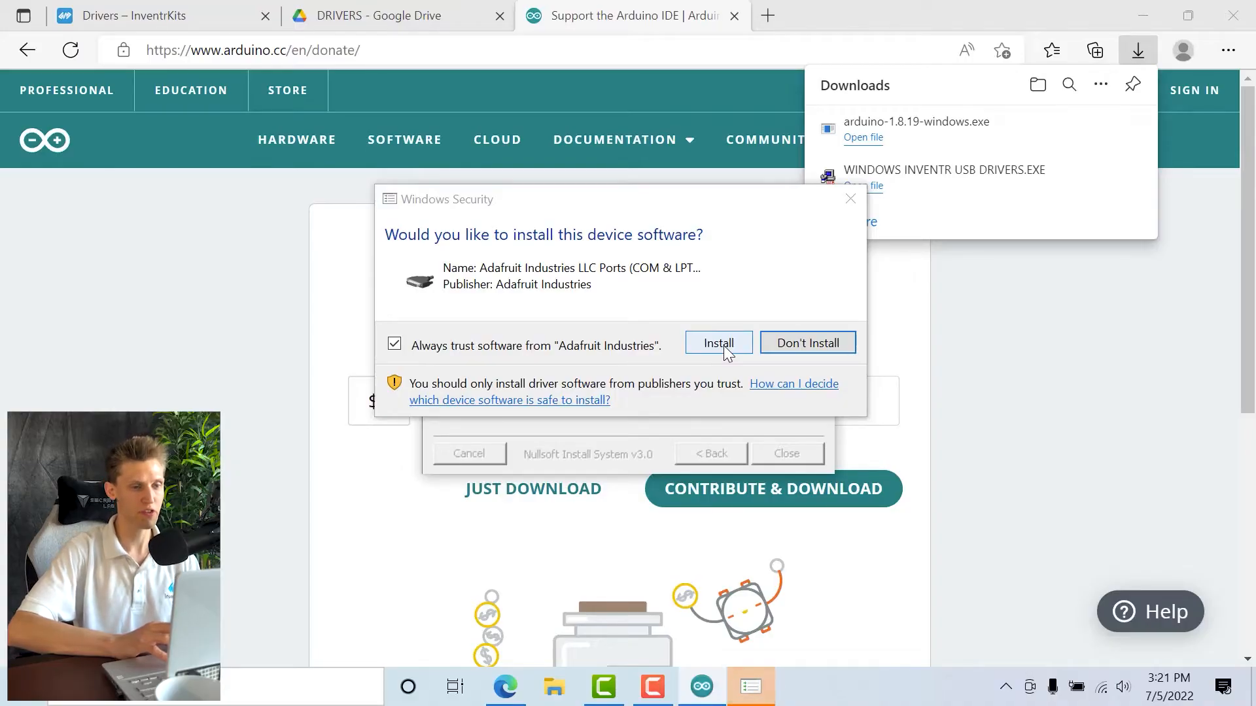
Step: Approve the Adafruit ports and Arduino USB driver installs, then close the finished setup
click(717, 343)
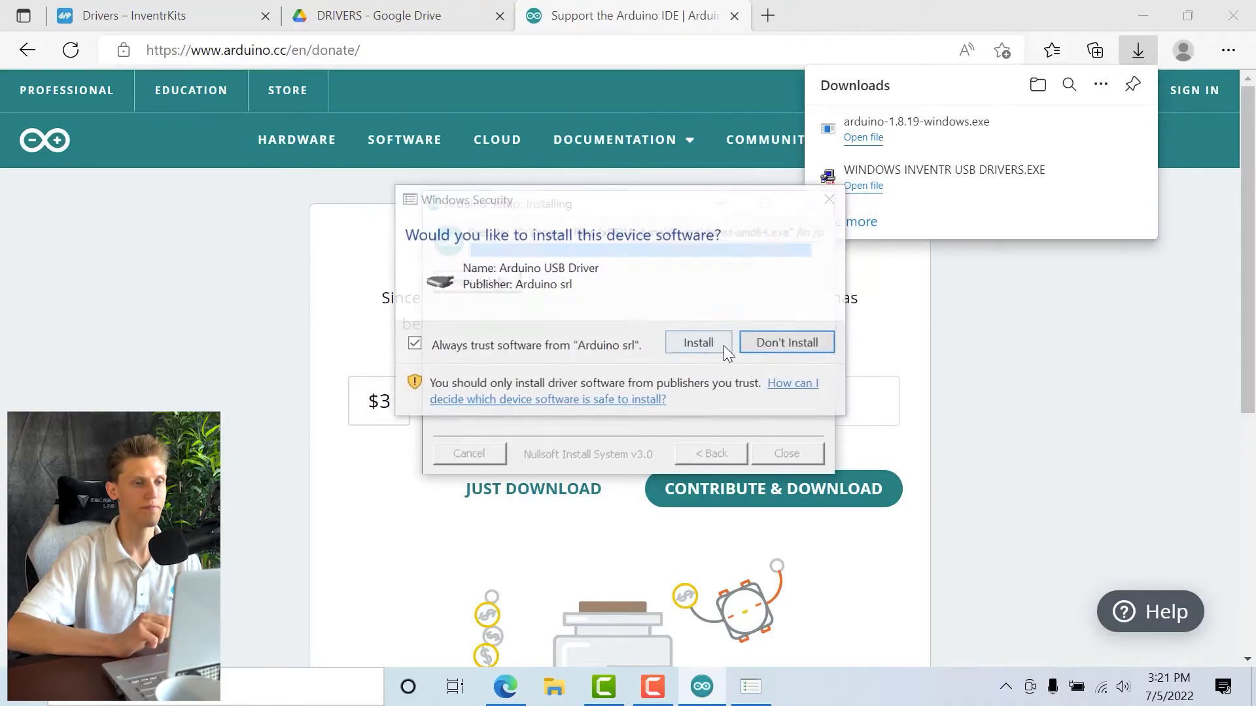
click(697, 343)
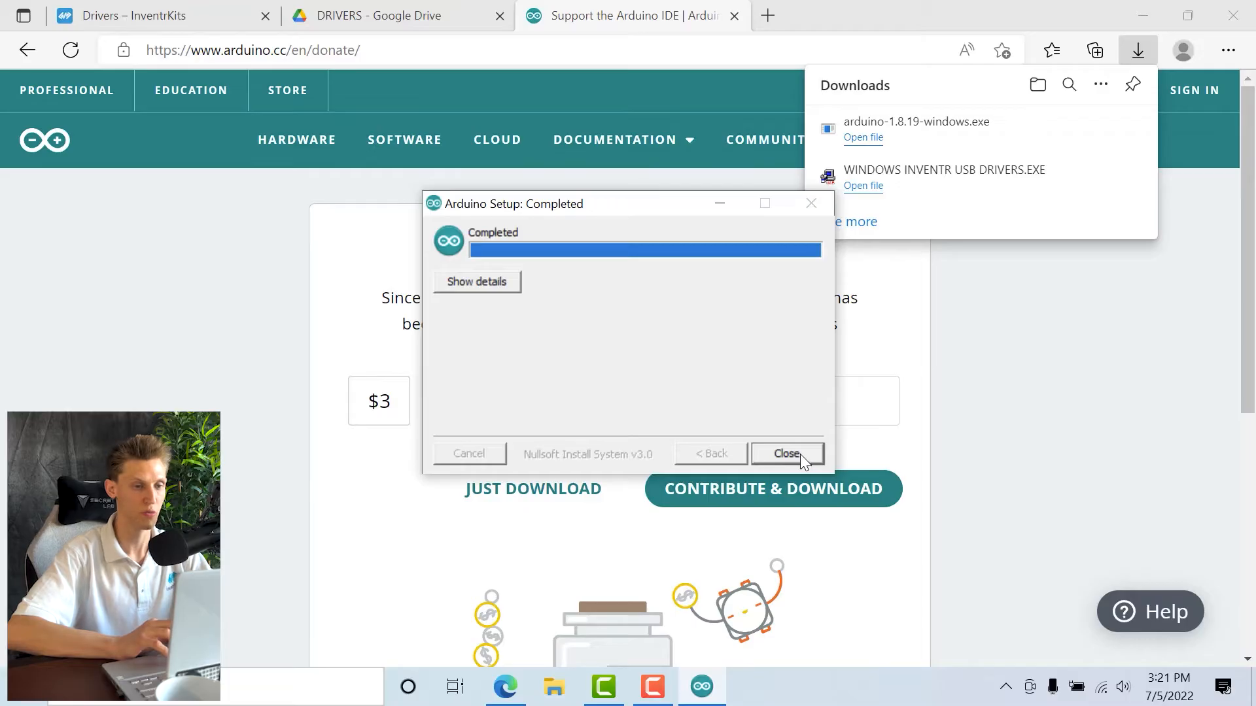
click(786, 454)
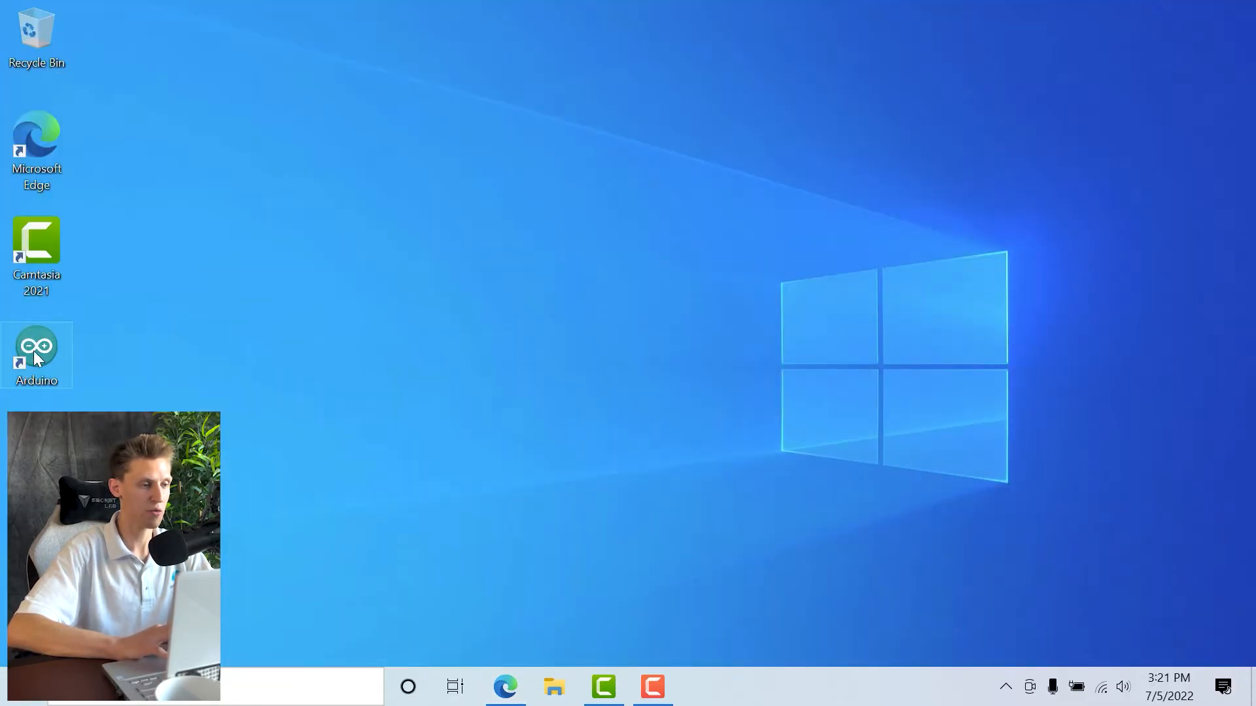
Step: Search Windows for 'arduino' and launch the Arduino IDE into a blank sketch
click(408, 687)
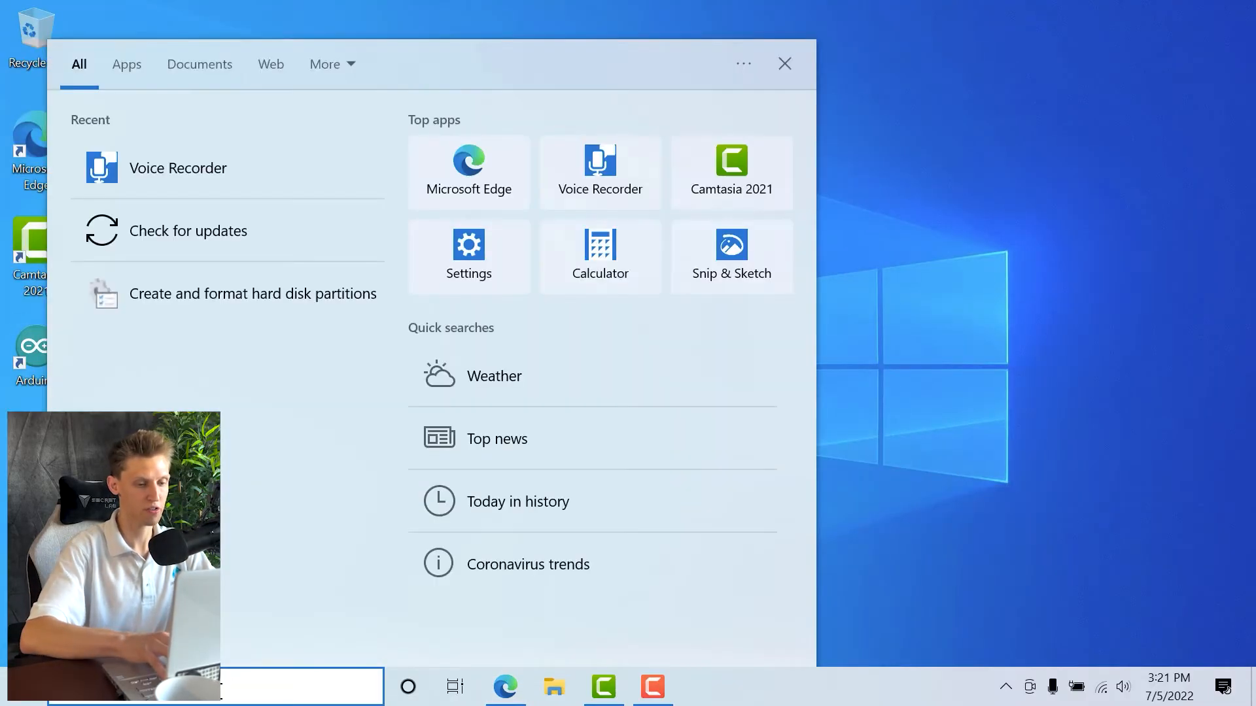
text(arduino)
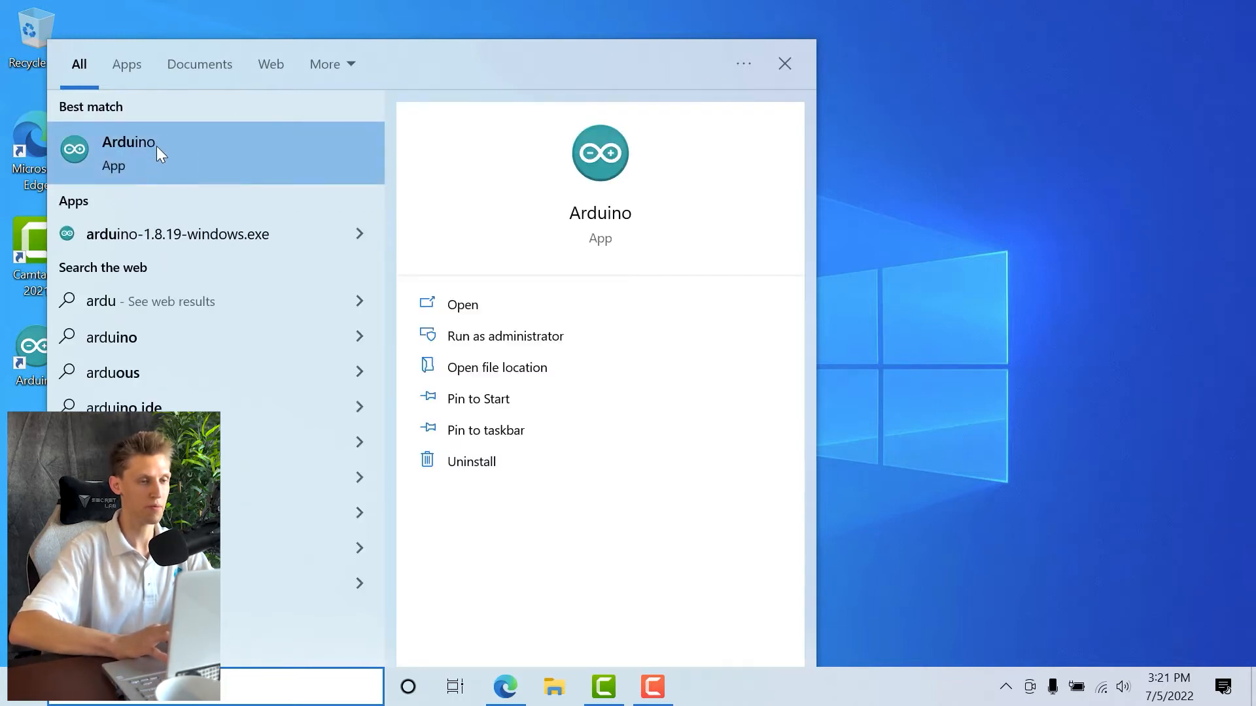
click(128, 153)
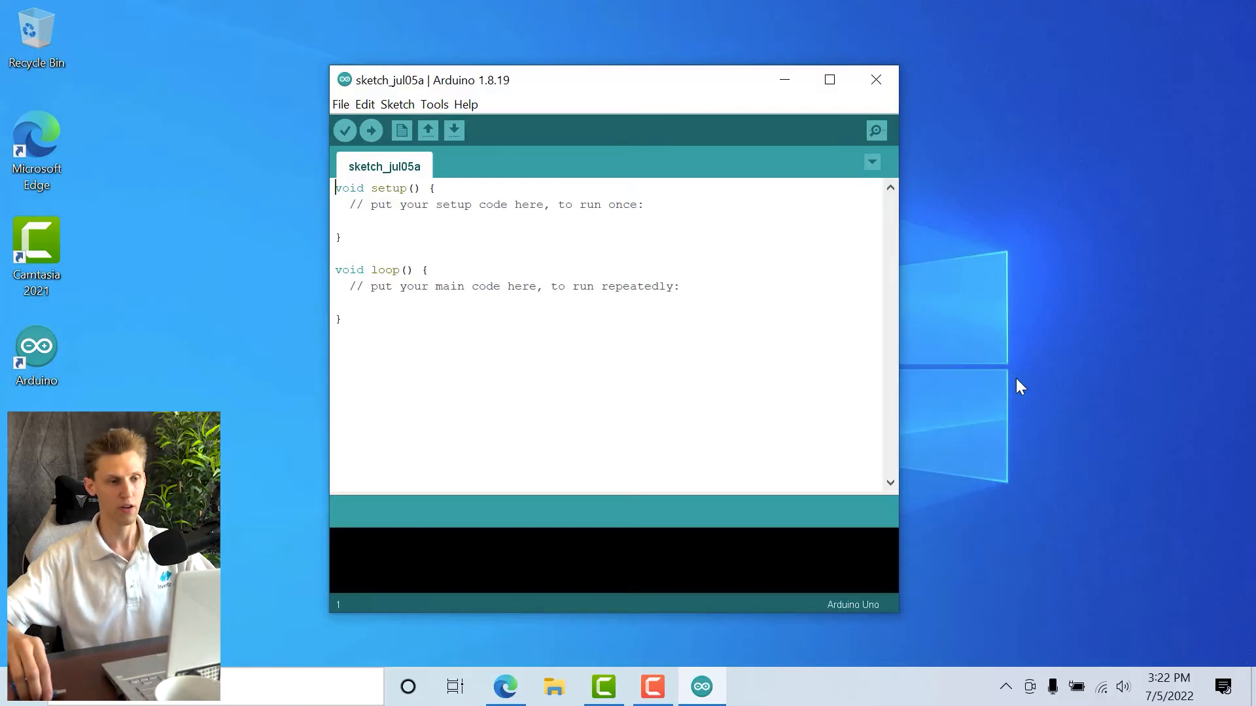
Step: Bring up the File menu to reach the Blink example under 01.Basics
click(340, 105)
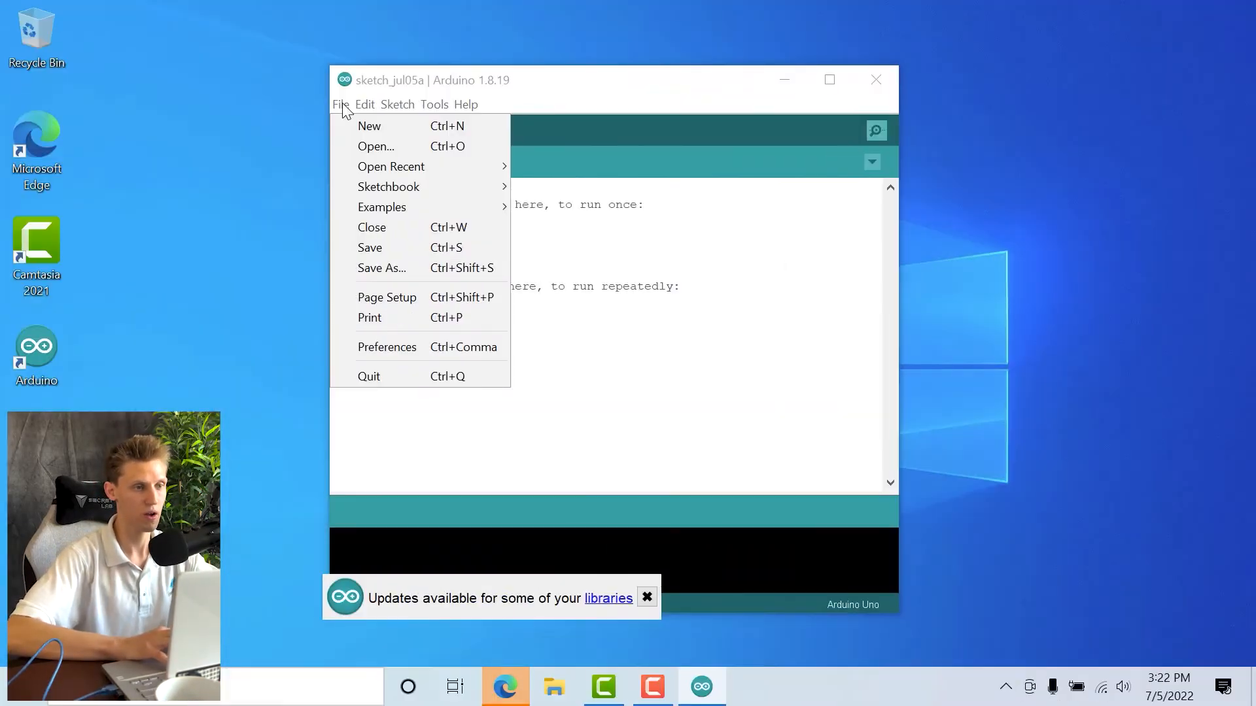
mouse_move(387, 187)
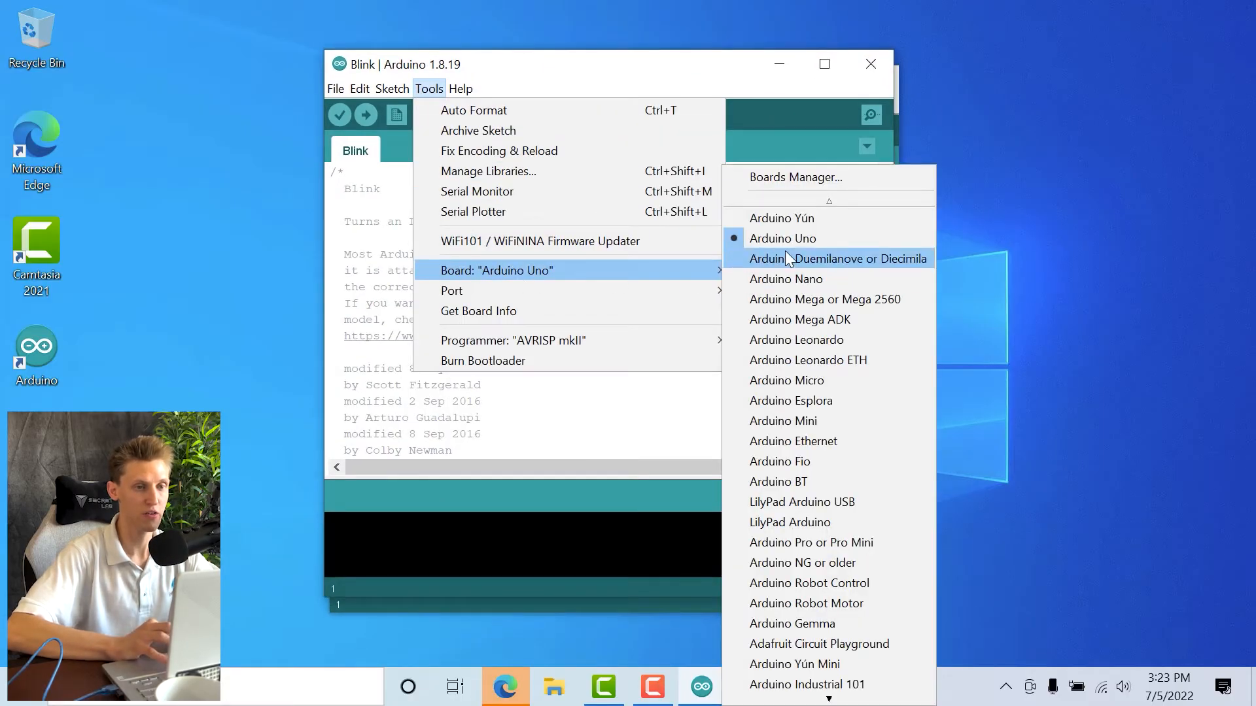
mouse_move(792, 258)
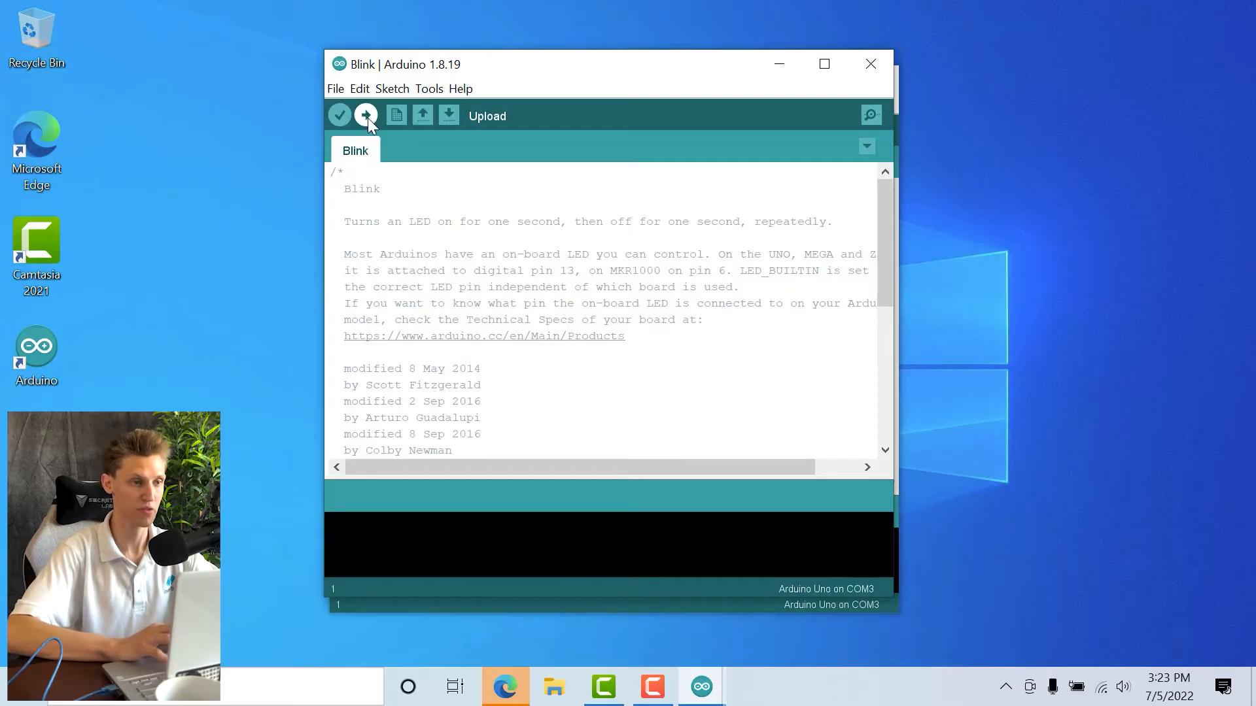
Step: Upload the unmodified Blink sketch to the Uno on COM3 until 'Done uploading'
click(367, 116)
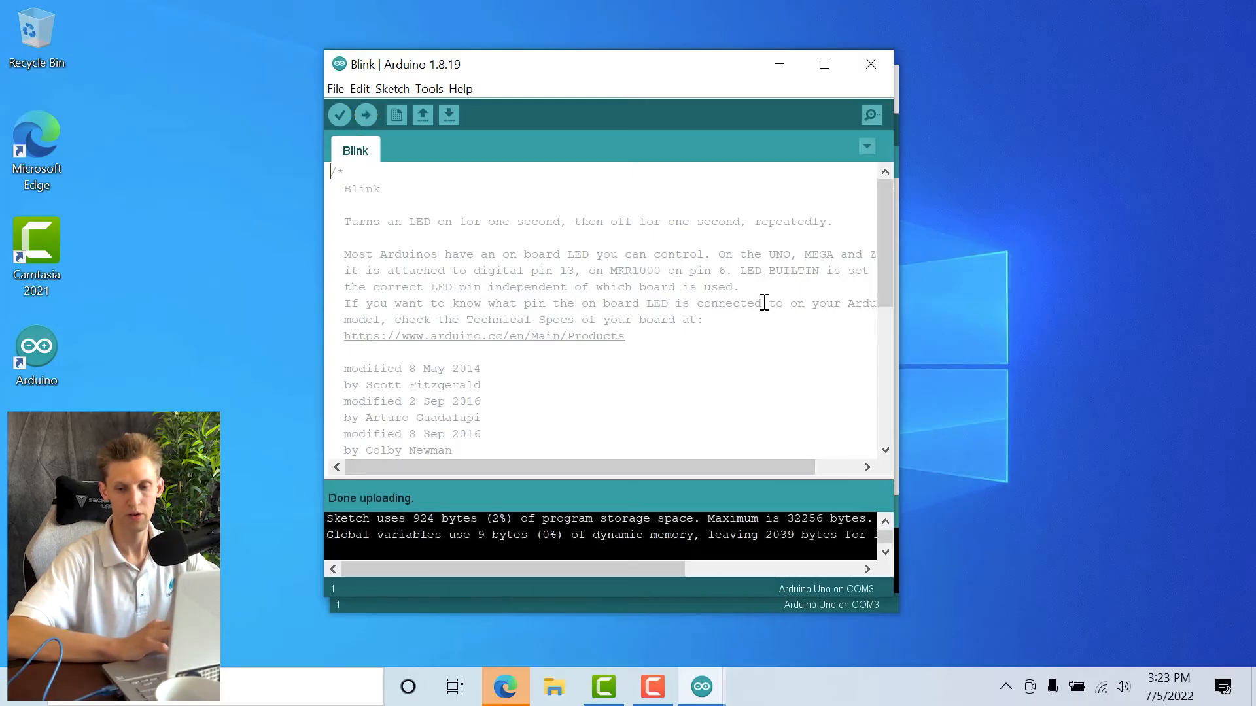
mouse_move(611, 369)
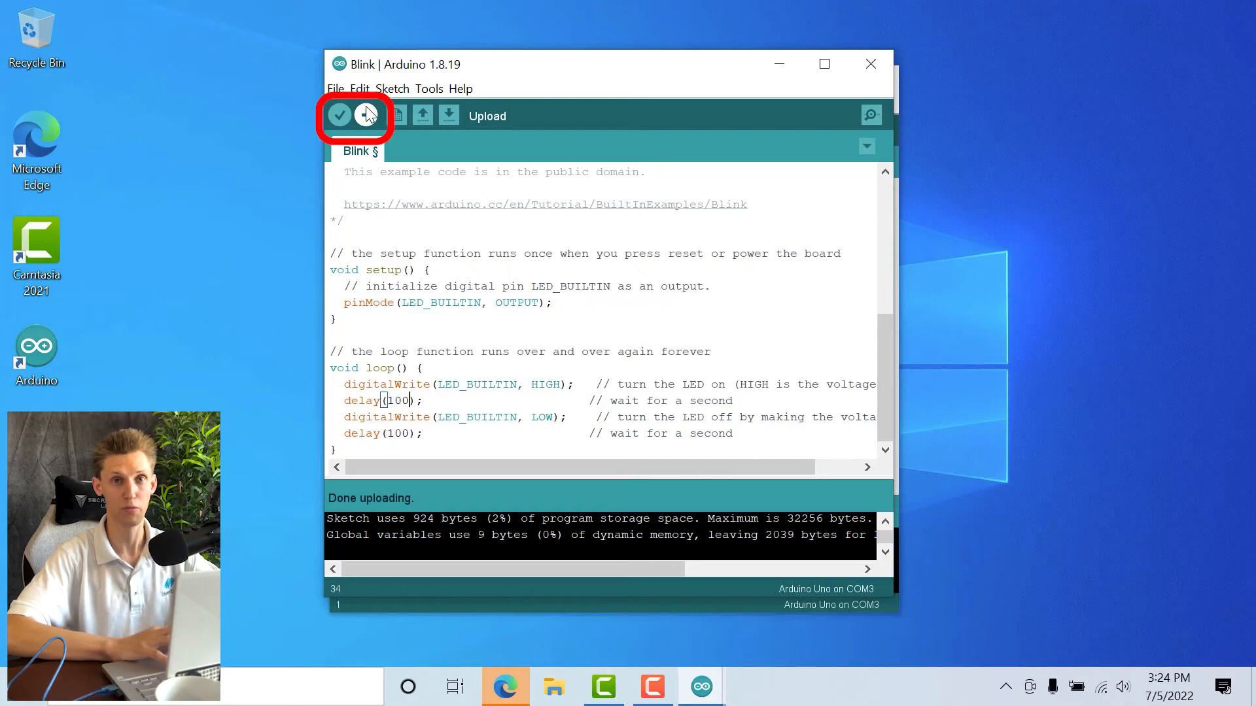
Step: Upload the Blink sketch with both delays changed to 100 ms to the Uno
click(367, 115)
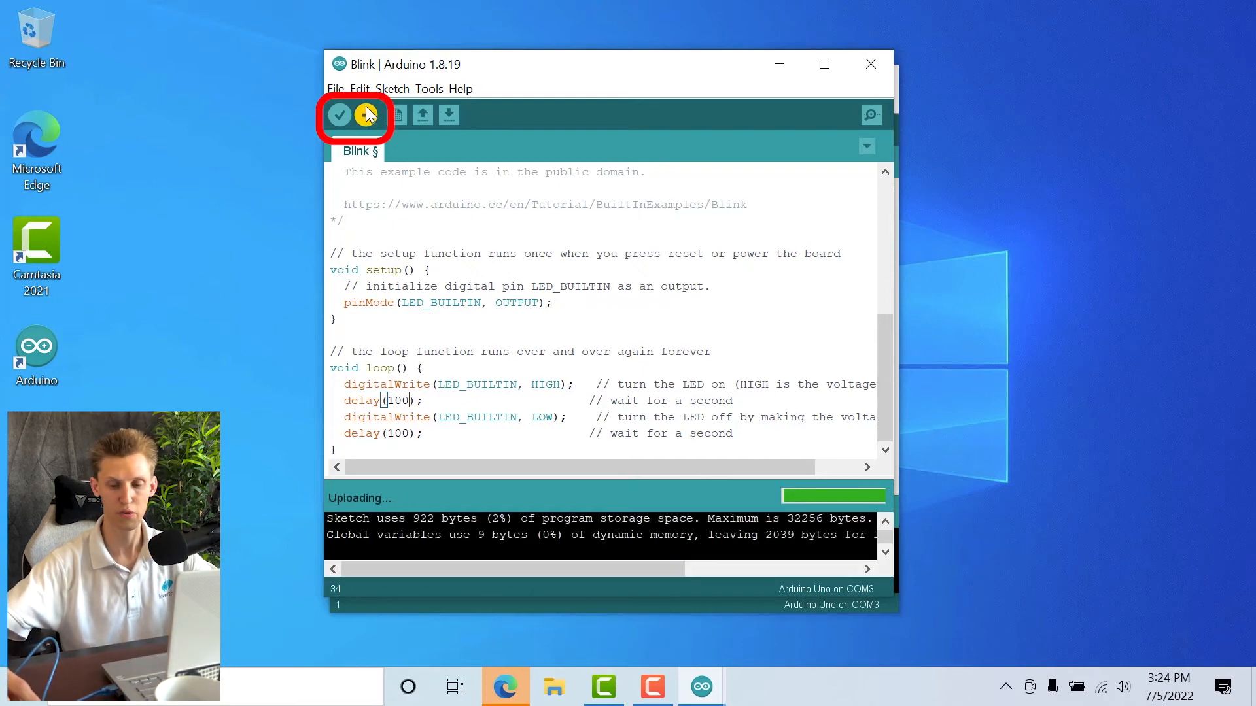